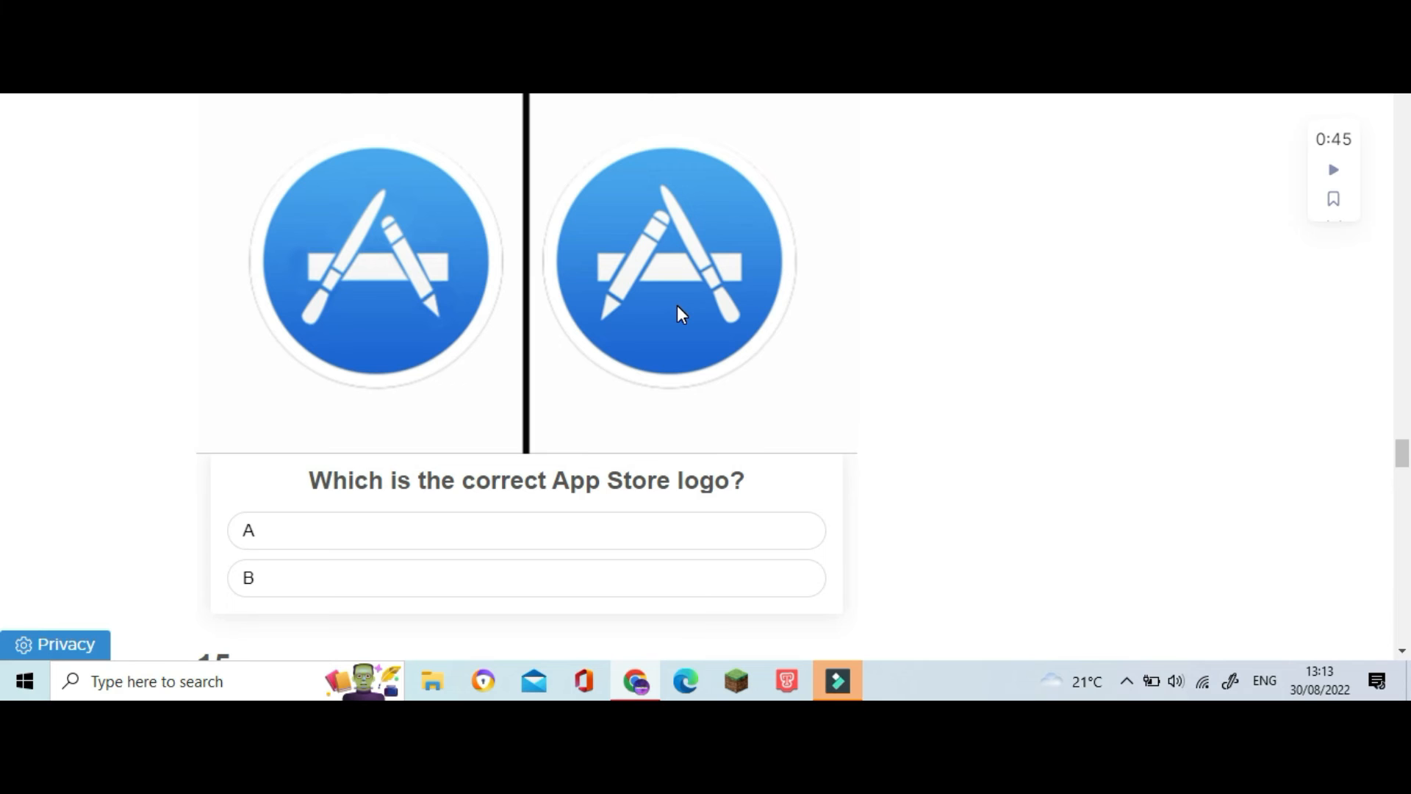
scroll("down", 3)
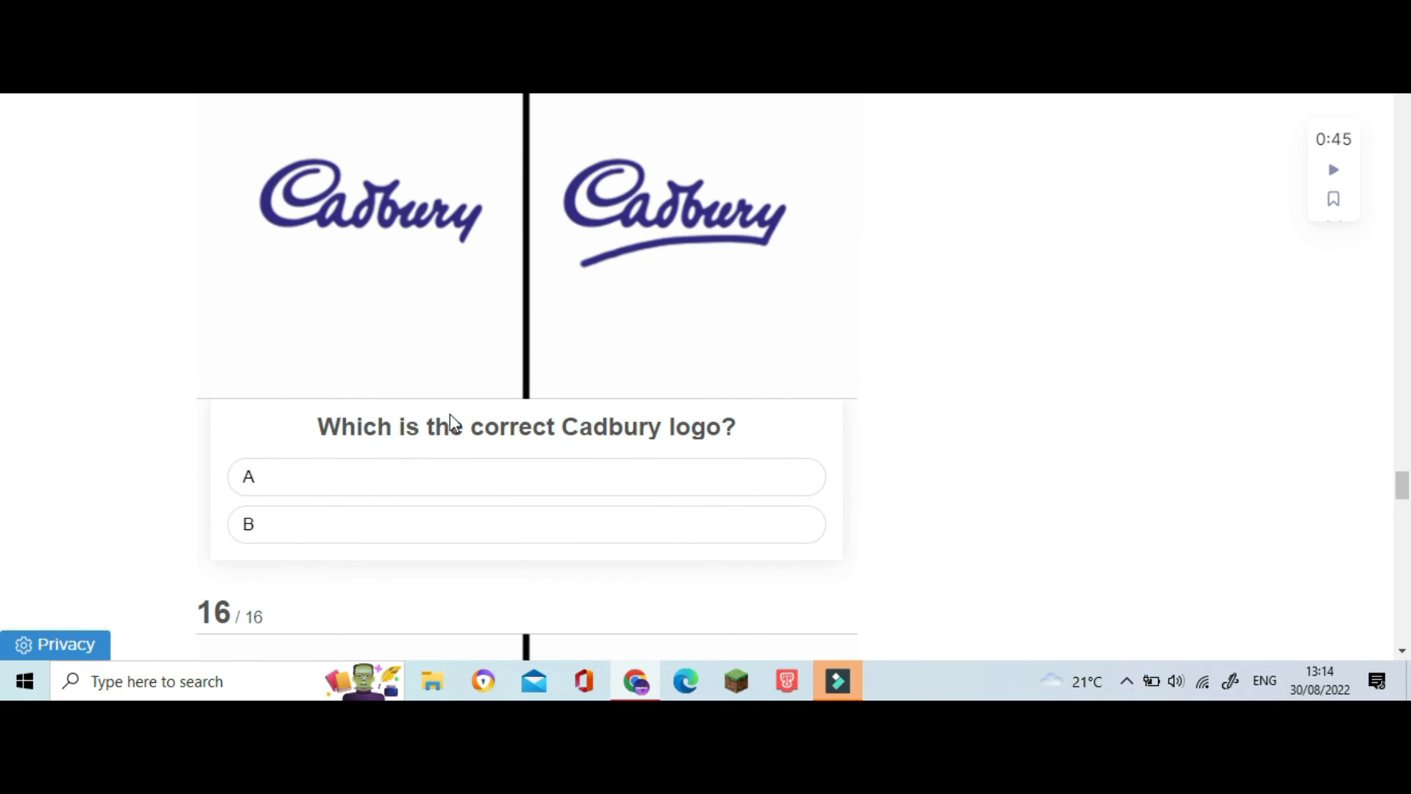